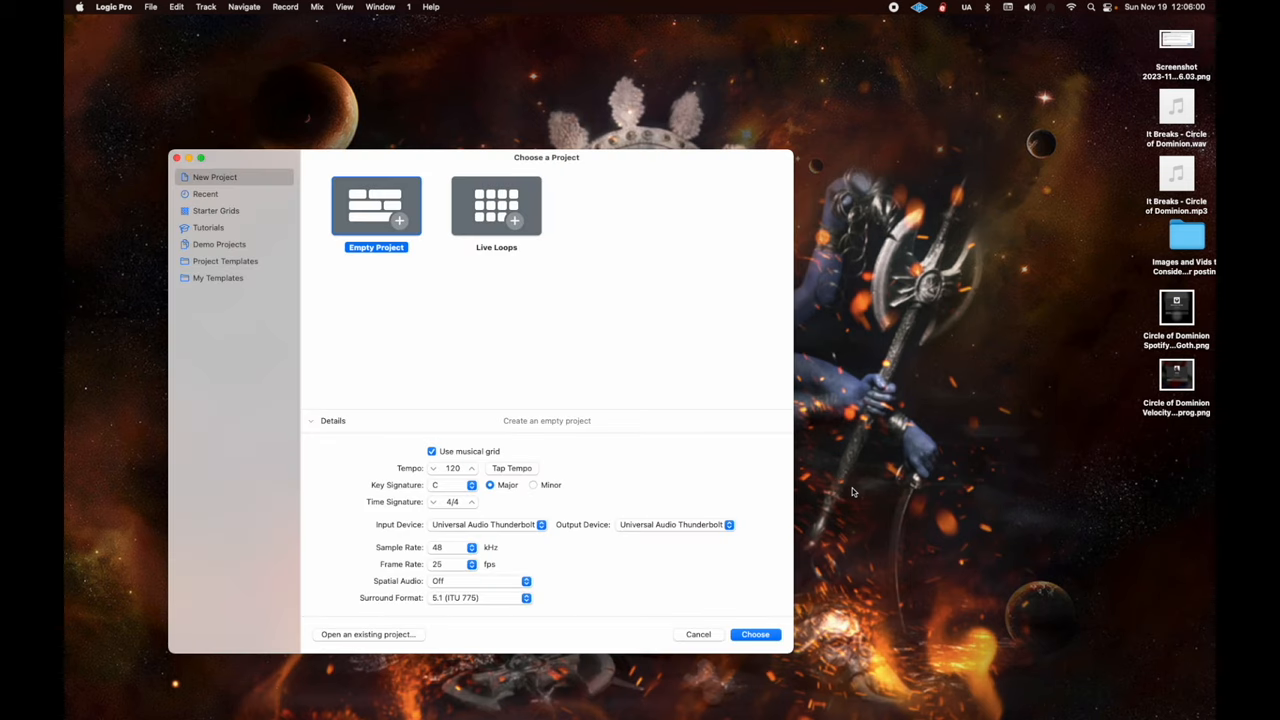
{"action": "mouse_move", "coordinate": [756, 634]}
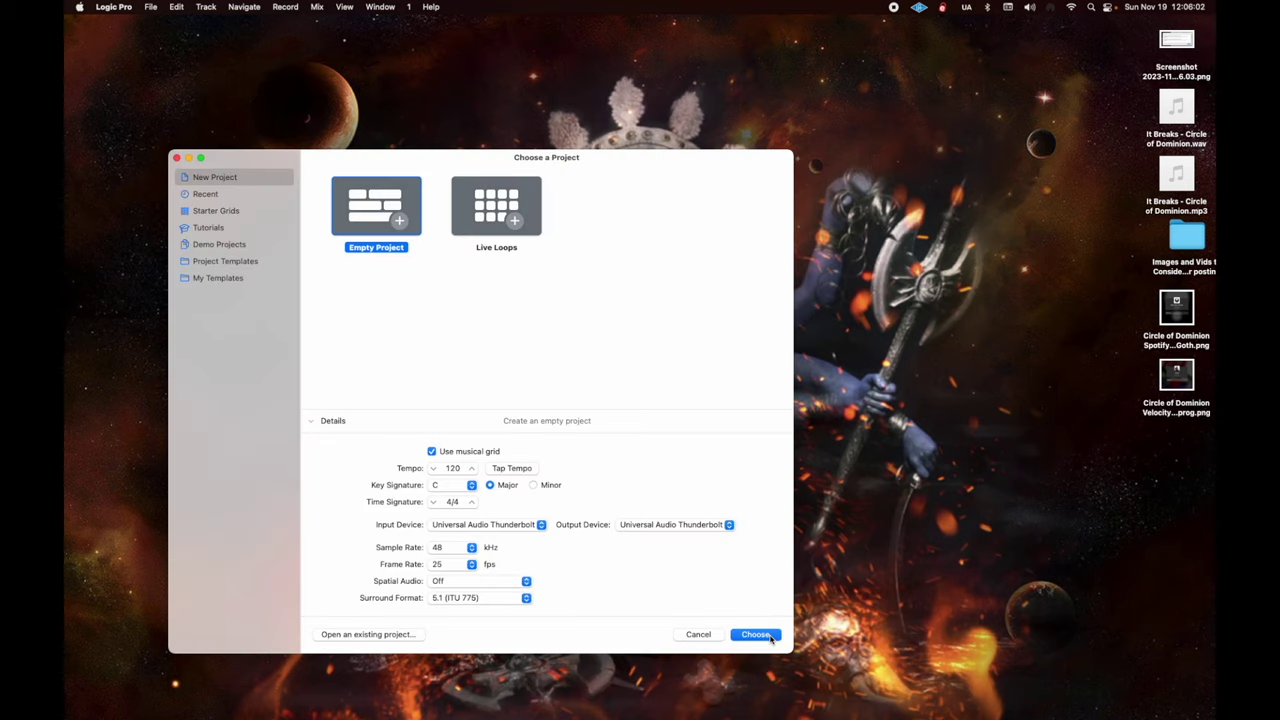
Start a new empty project and request 2 audio tracks on Input 1 to Output 1 + 2.
{"action": "left_click", "coordinate": [756, 634]}
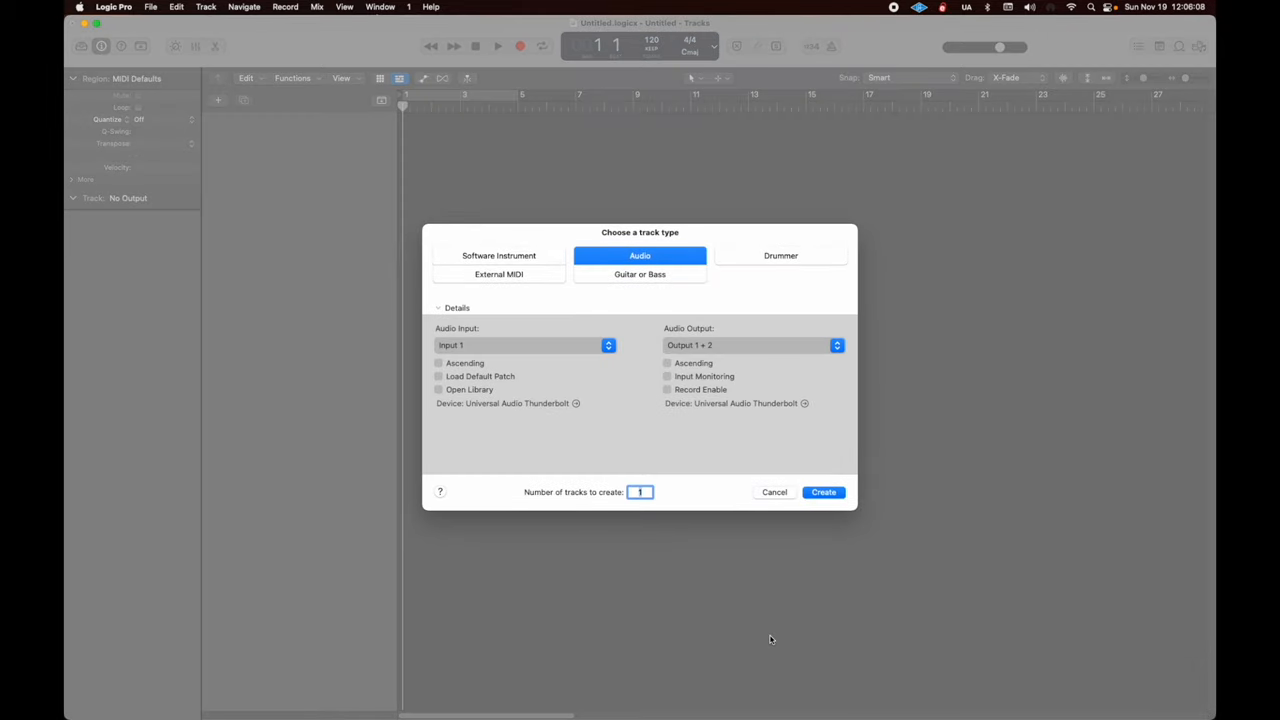
{"action": "mouse_move", "coordinate": [756, 628]}
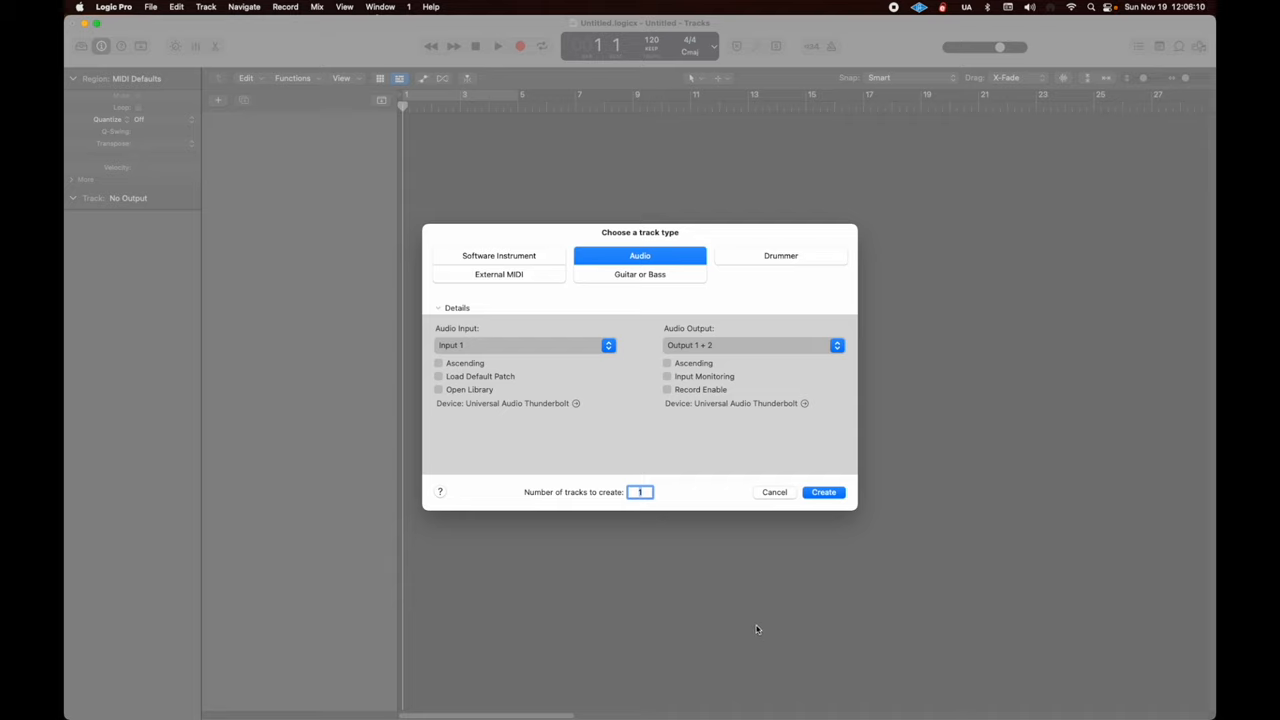
{"action": "mouse_move", "coordinate": [708, 436]}
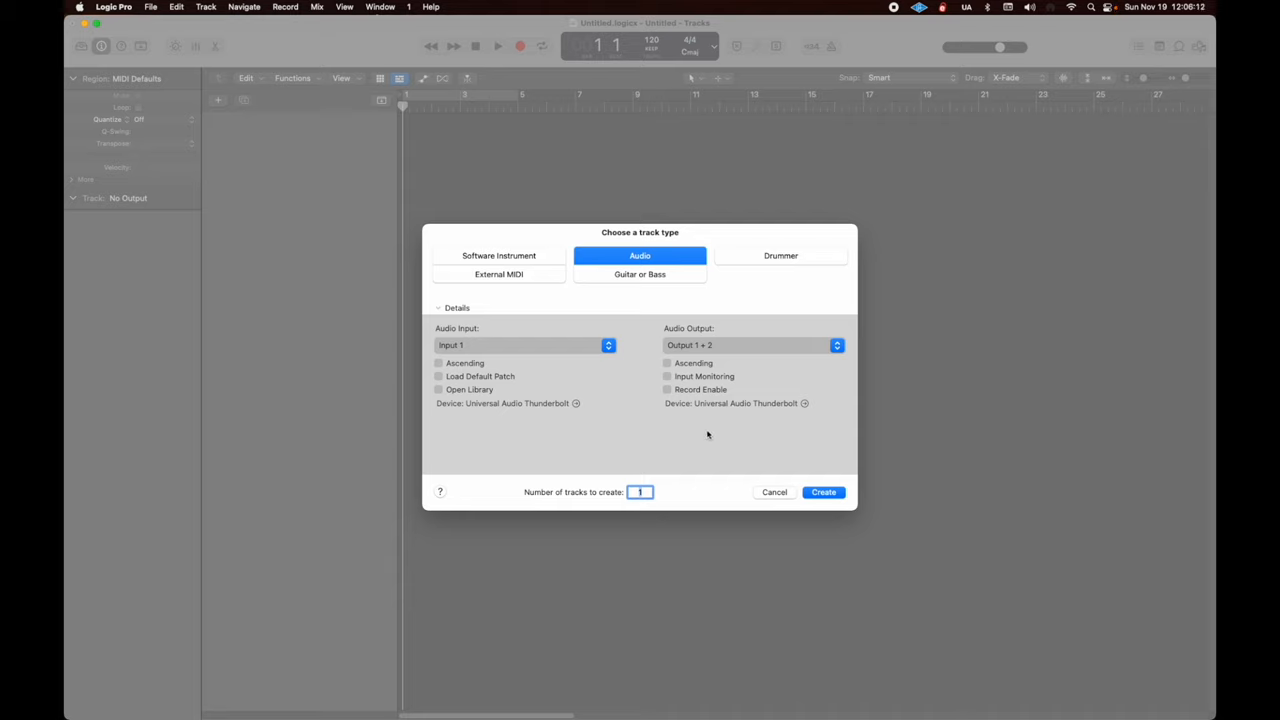
{"action": "type", "text": "2"}
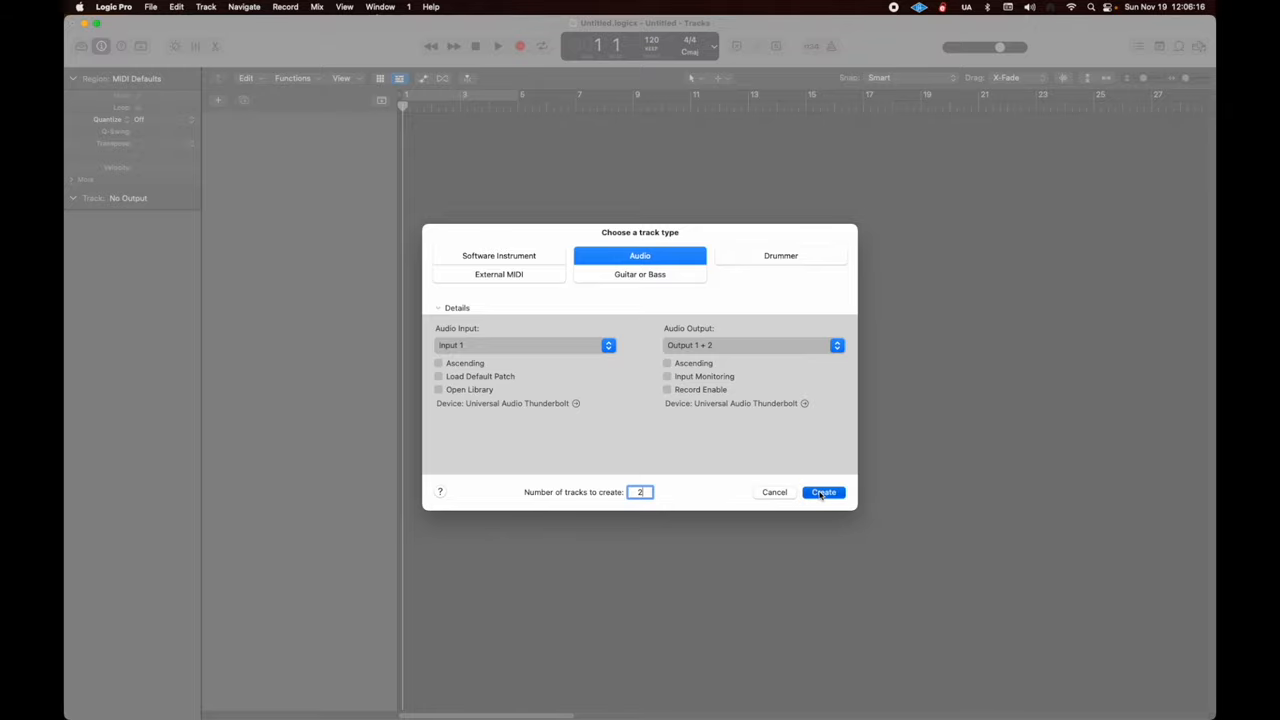
Create the two audio tracks, assign Audio 2 a different interface input, and launch UAD Console.
{"action": "left_click", "coordinate": [822, 492]}
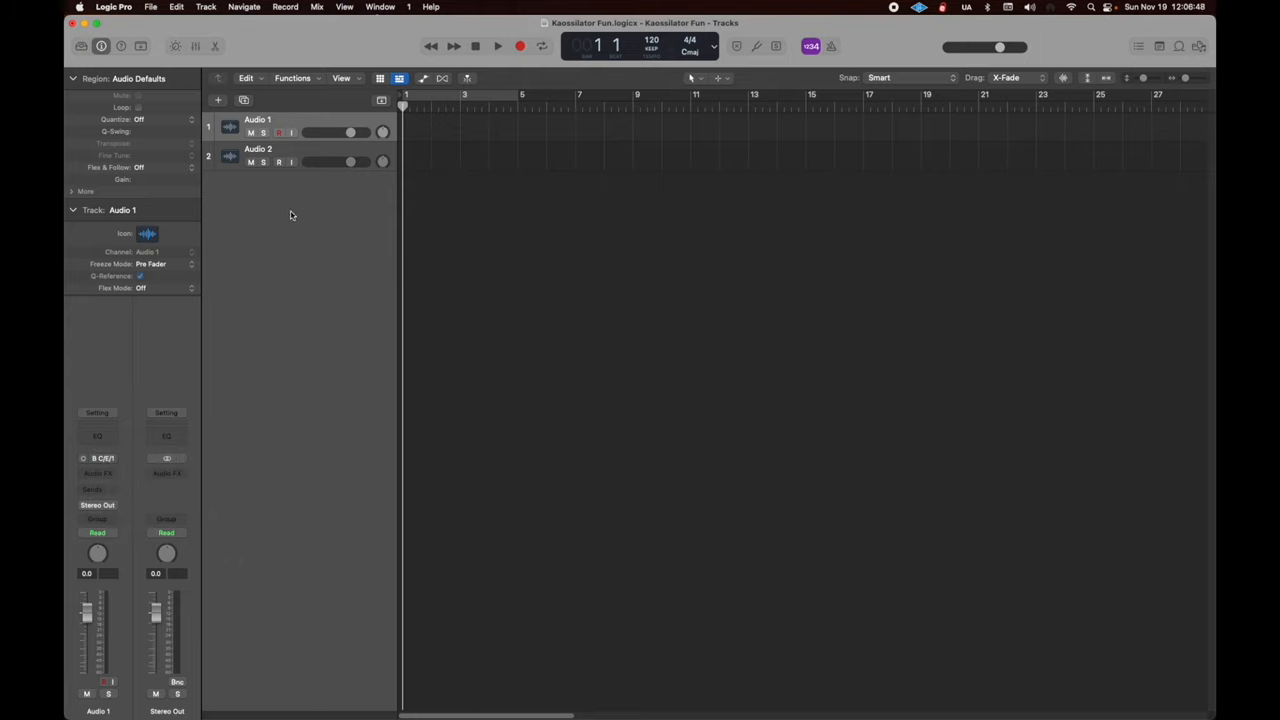
{"action": "left_click", "coordinate": [258, 156]}
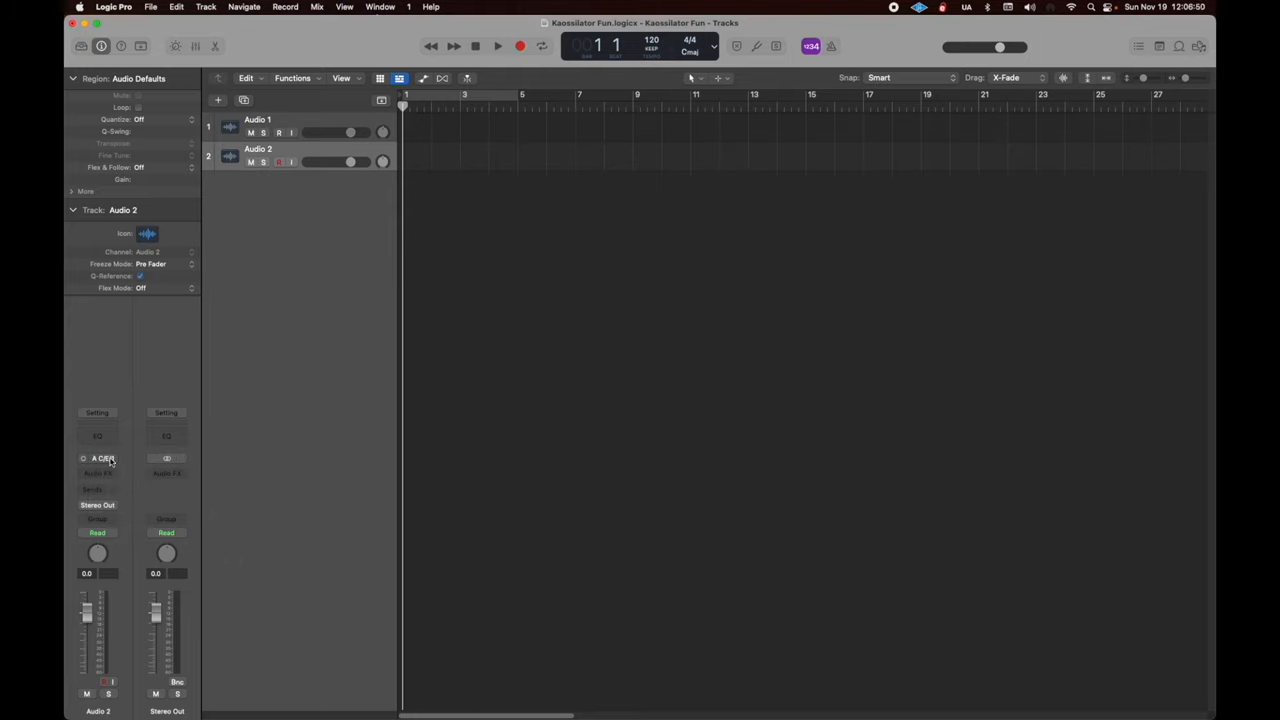
{"action": "left_click", "coordinate": [104, 458]}
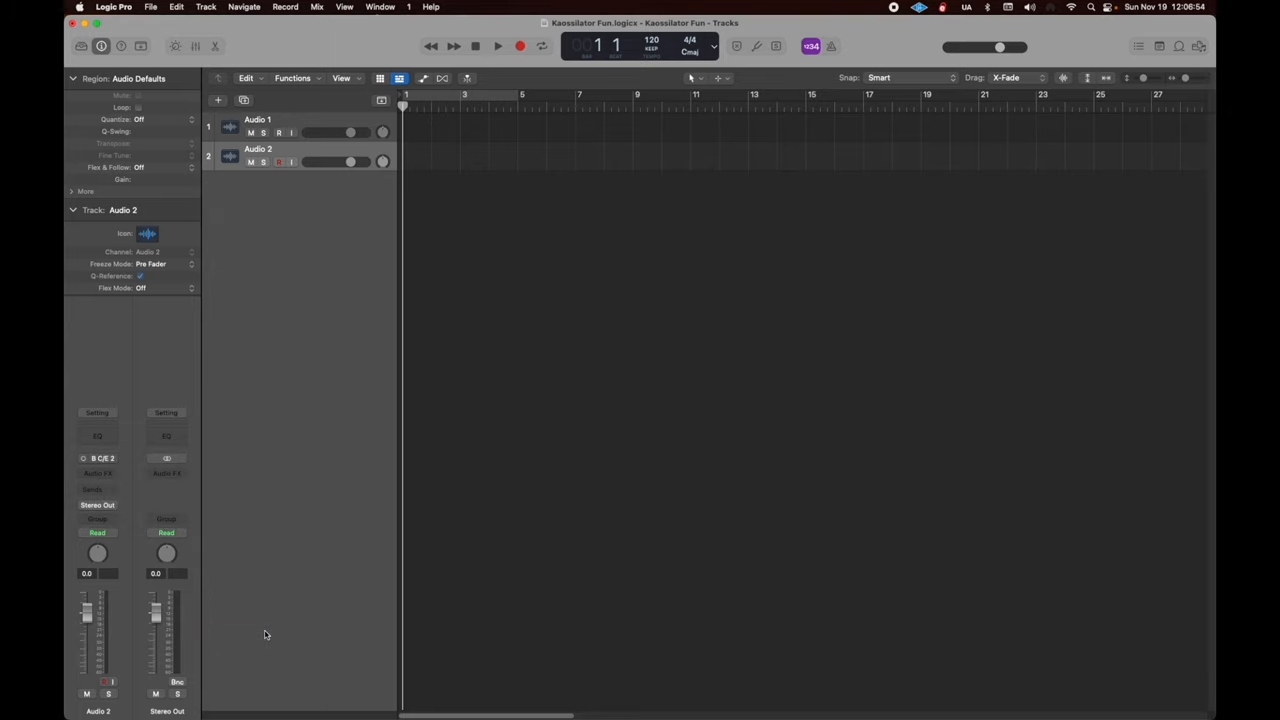
{"action": "mouse_move", "coordinate": [476, 700]}
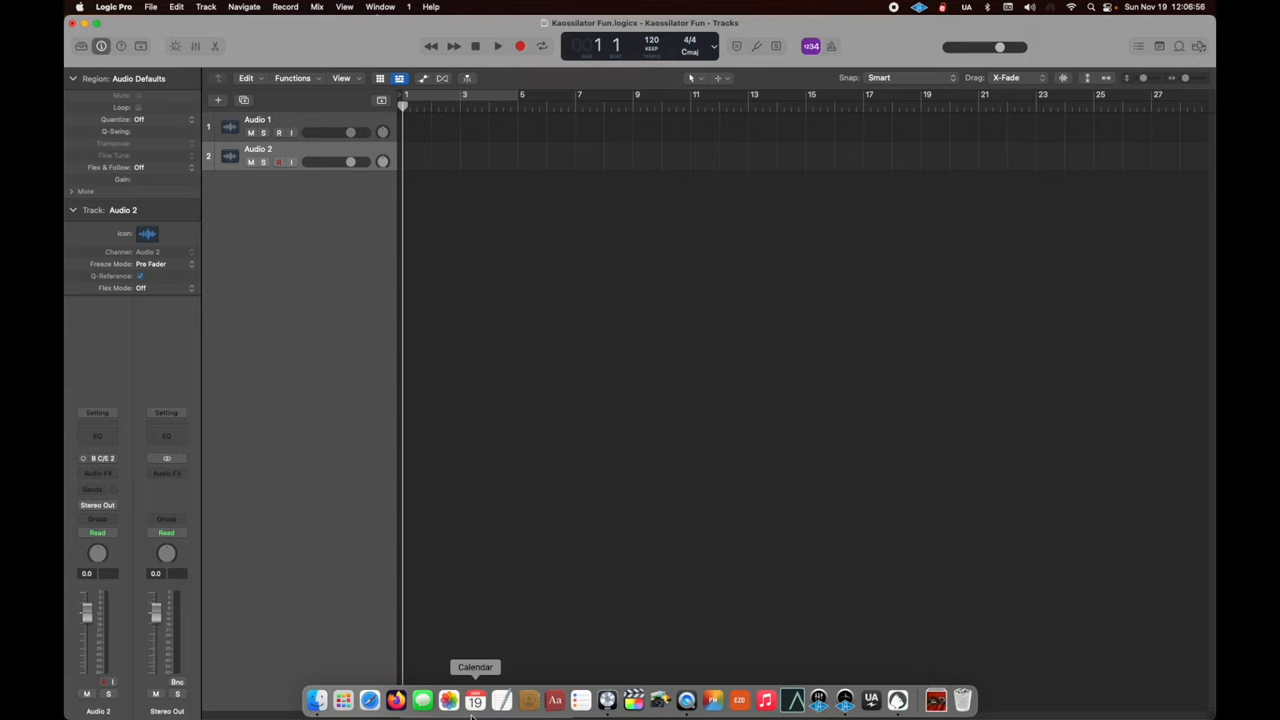
{"action": "mouse_move", "coordinate": [712, 700]}
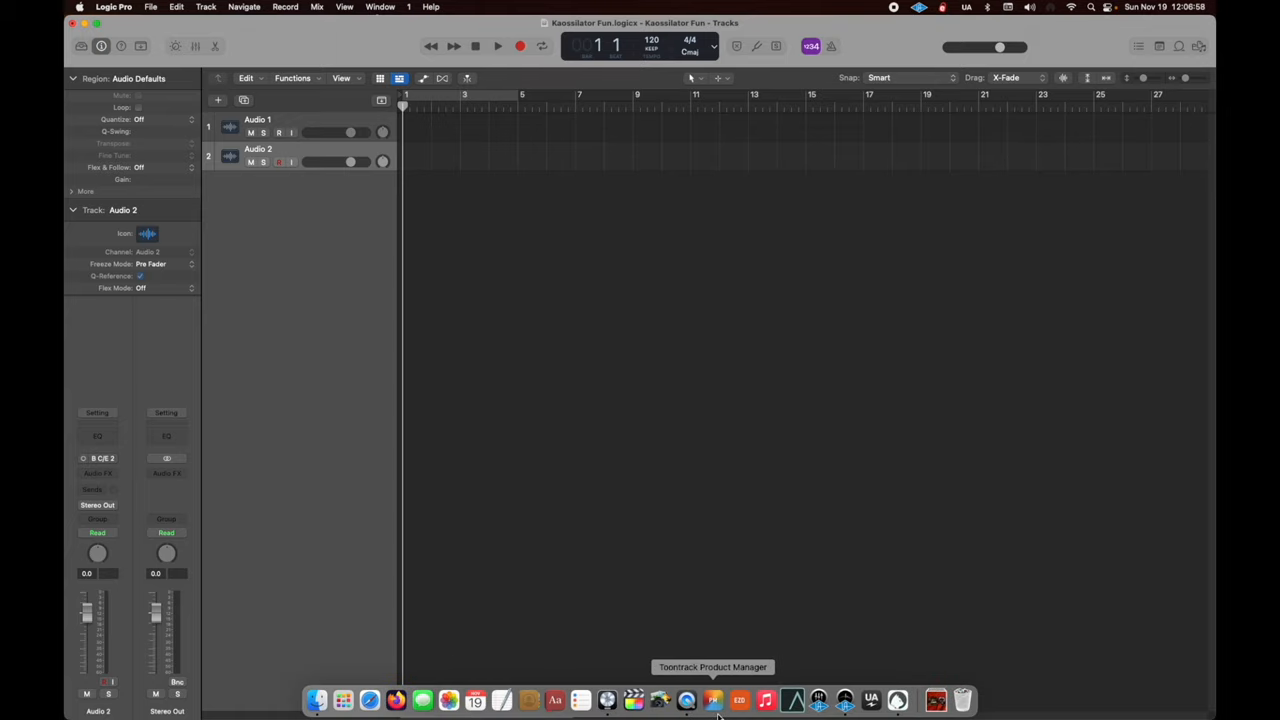
{"action": "left_click", "coordinate": [818, 700]}
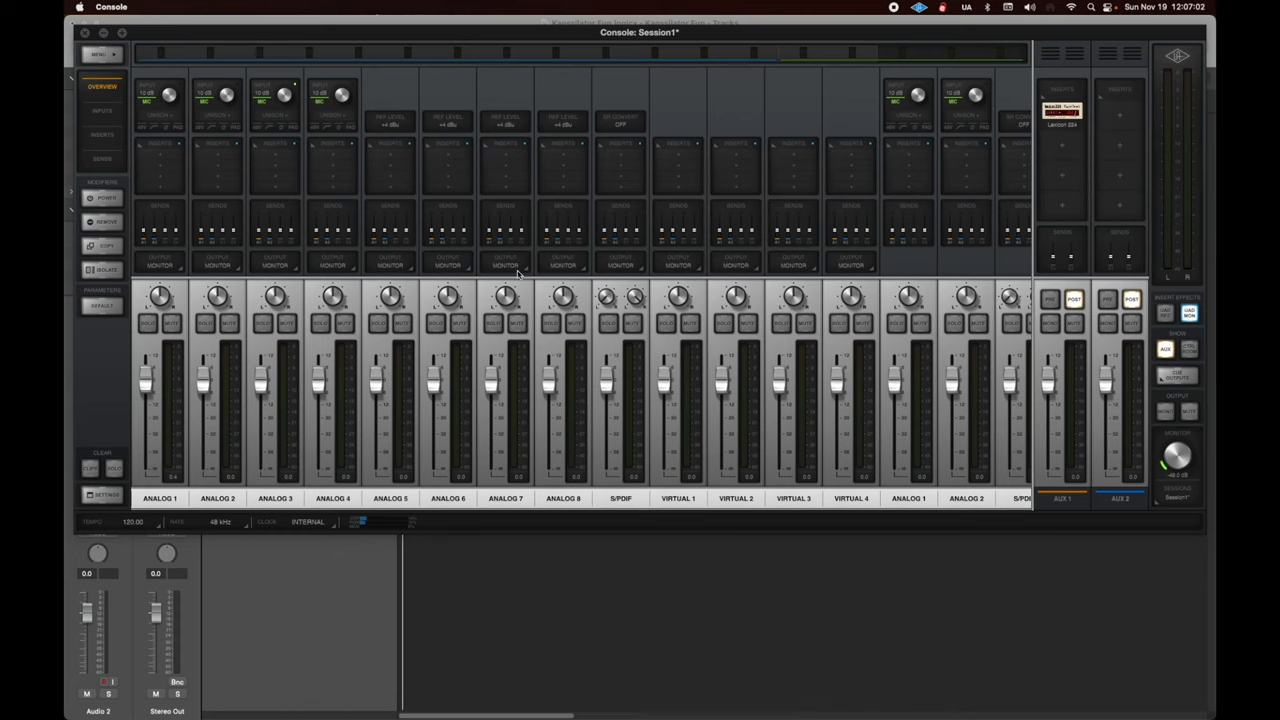
{"action": "mouse_move", "coordinate": [912, 120]}
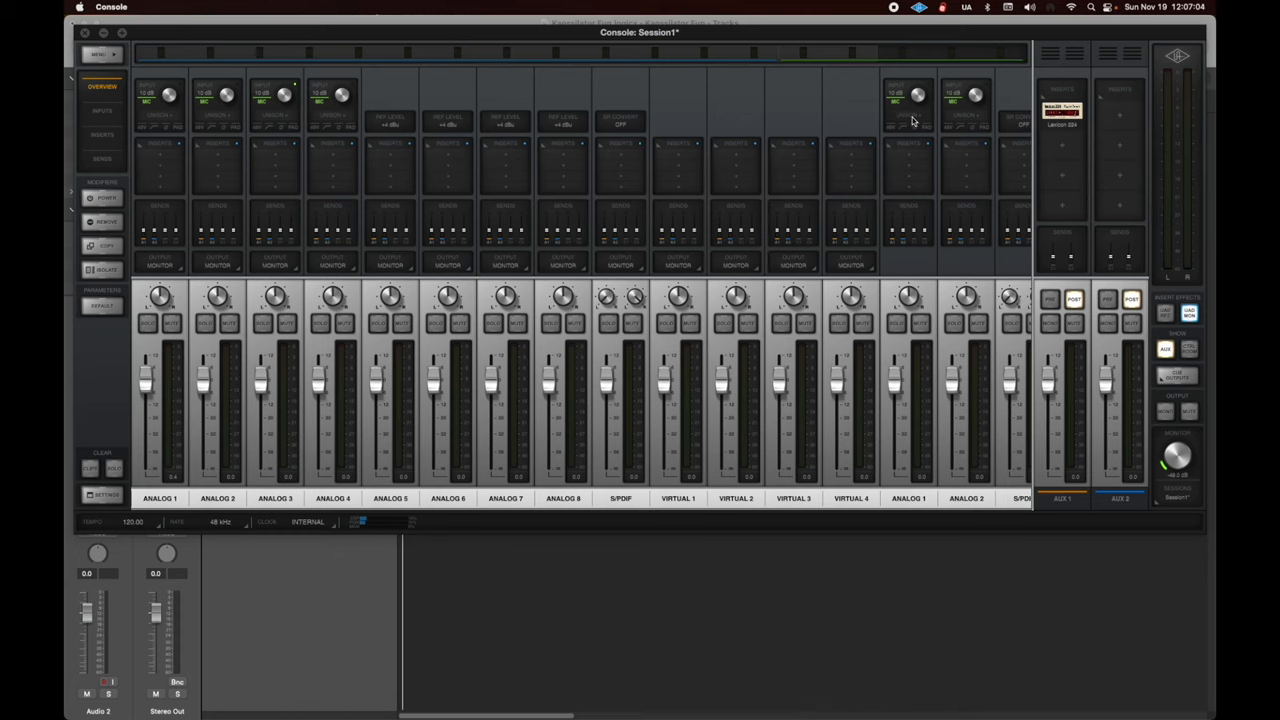
{"action": "mouse_move", "coordinate": [898, 244]}
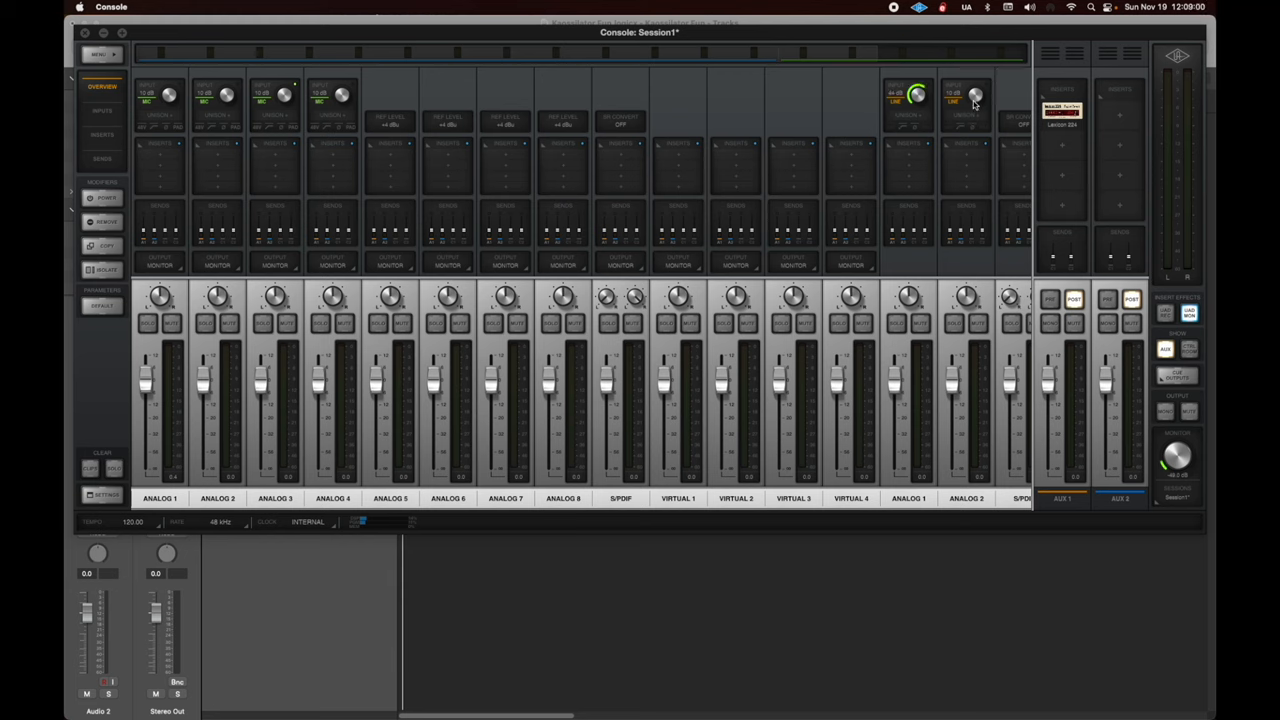
Switch the second interface input from Mic to Line level in the Console preamp section.
{"action": "left_click", "coordinate": [976, 96]}
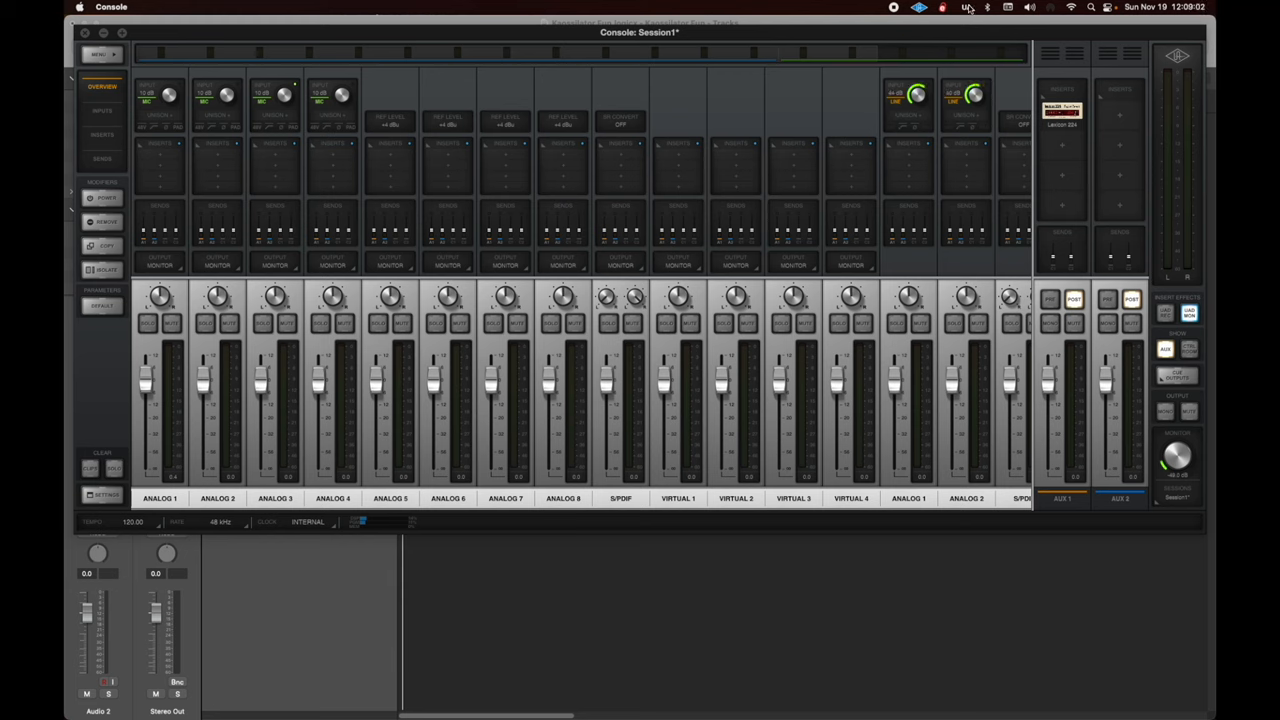